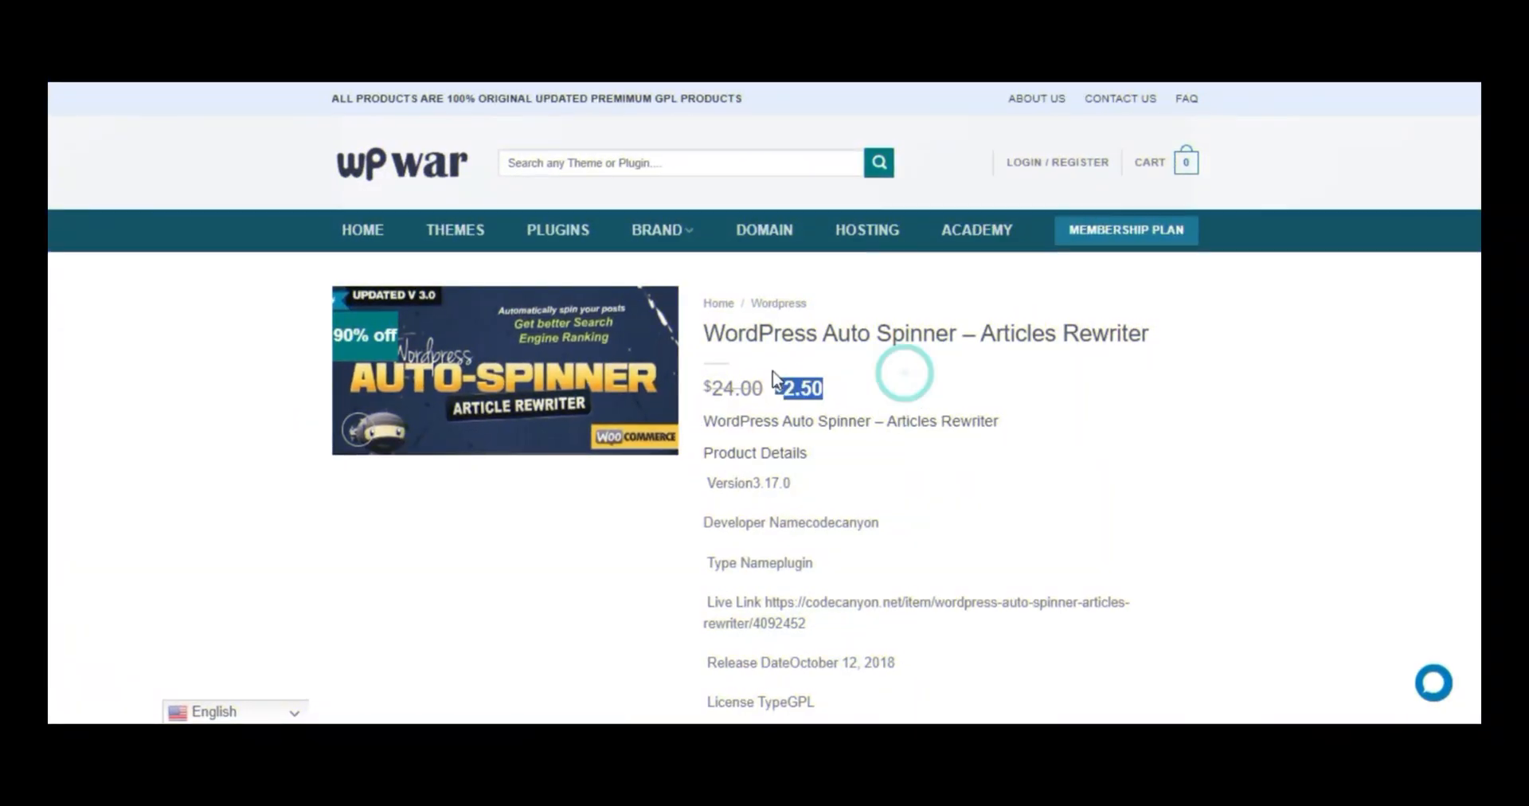
Buy the Auto Spinner plugin for $2.50 paying by crypto currency, then return to the dashboard.
{"action": "scroll", "scroll_direction": "down", "scroll_amount": 3}
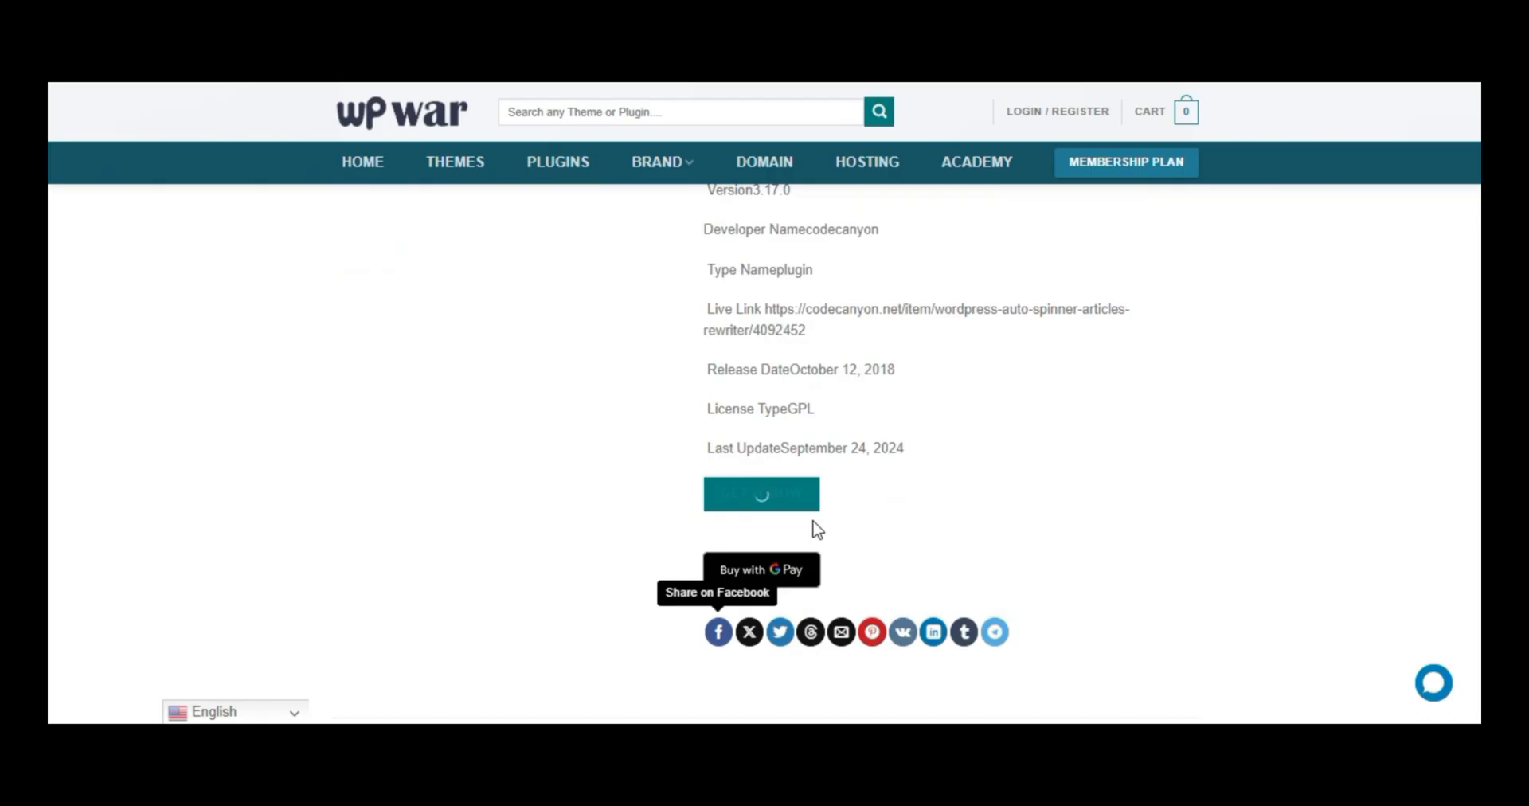
{"action": "left_click", "coordinate": [761, 492]}
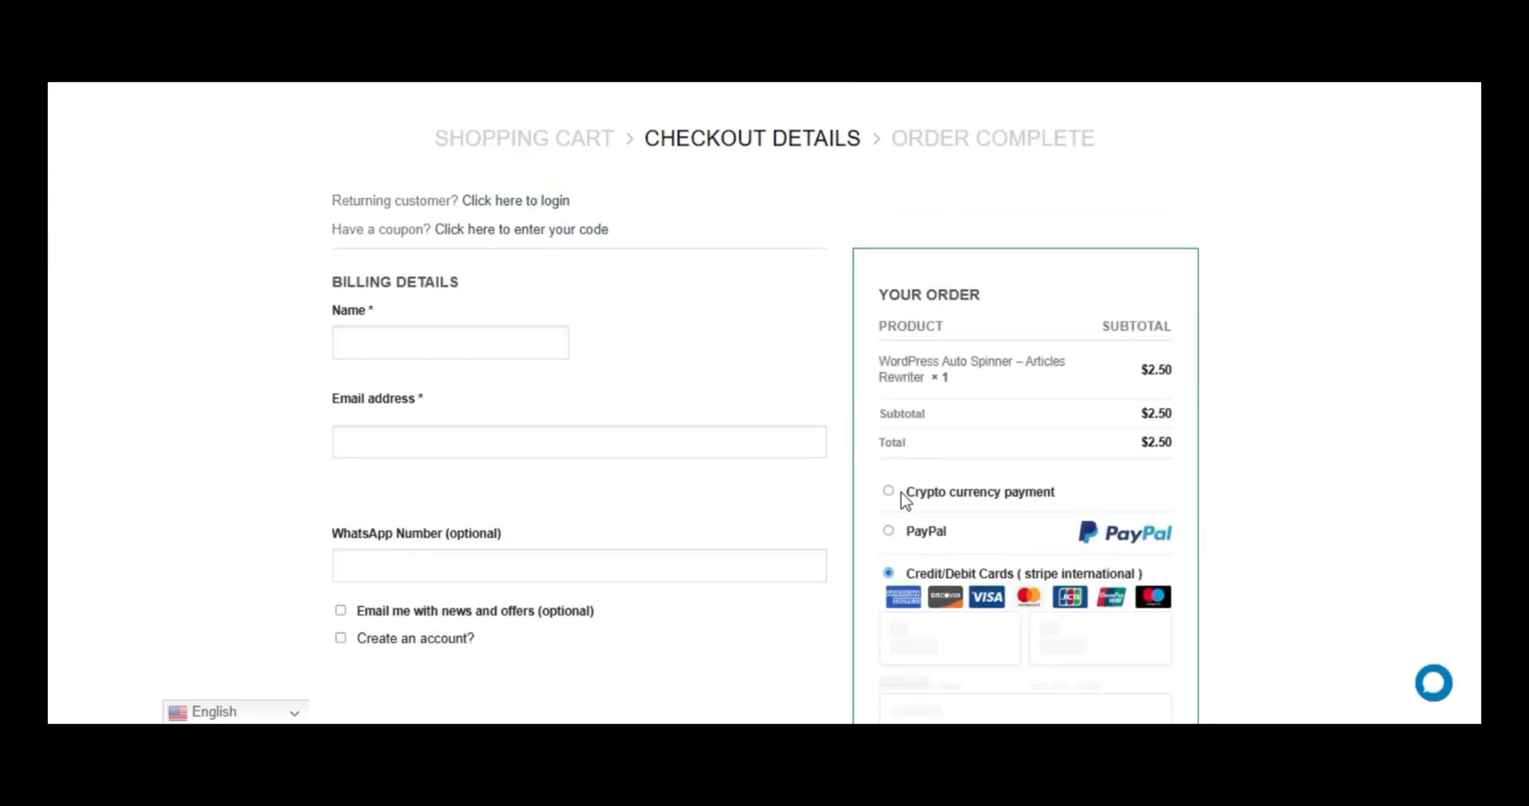
{"action": "left_click", "coordinate": [887, 490]}
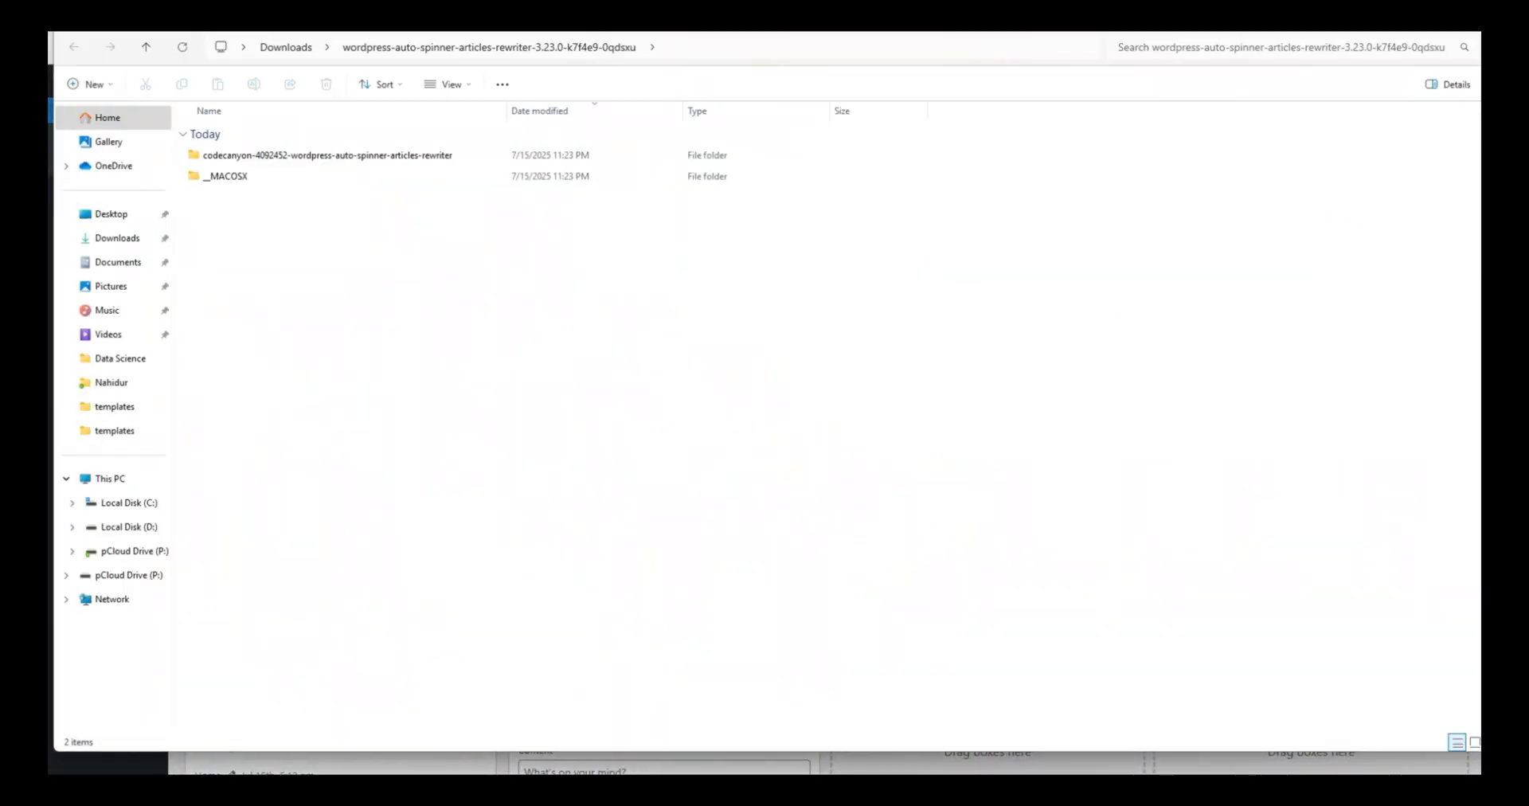
{"action": "left_click", "coordinate": [145, 47]}
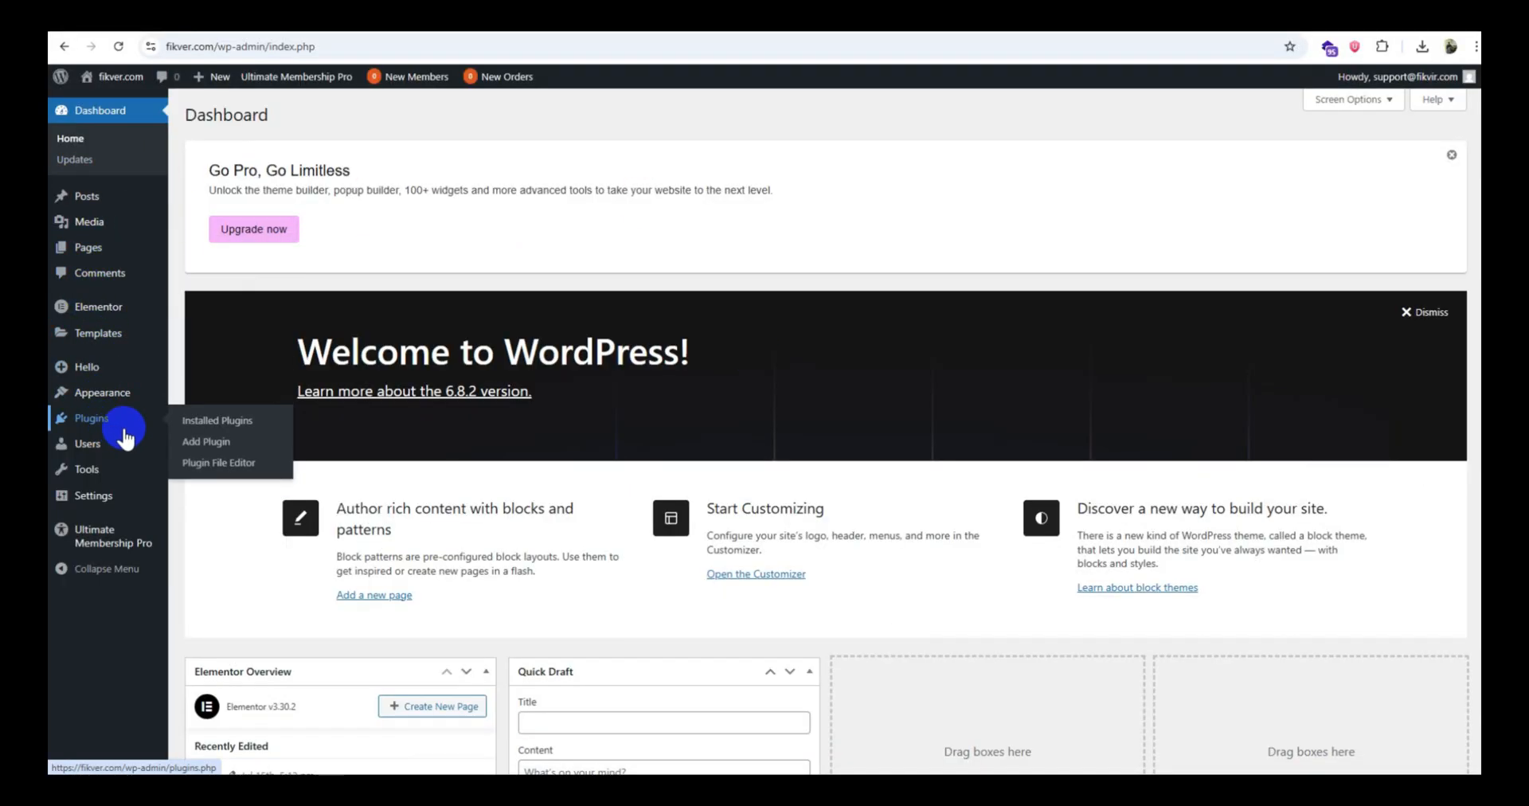
{"action": "mouse_move", "coordinate": [206, 441]}
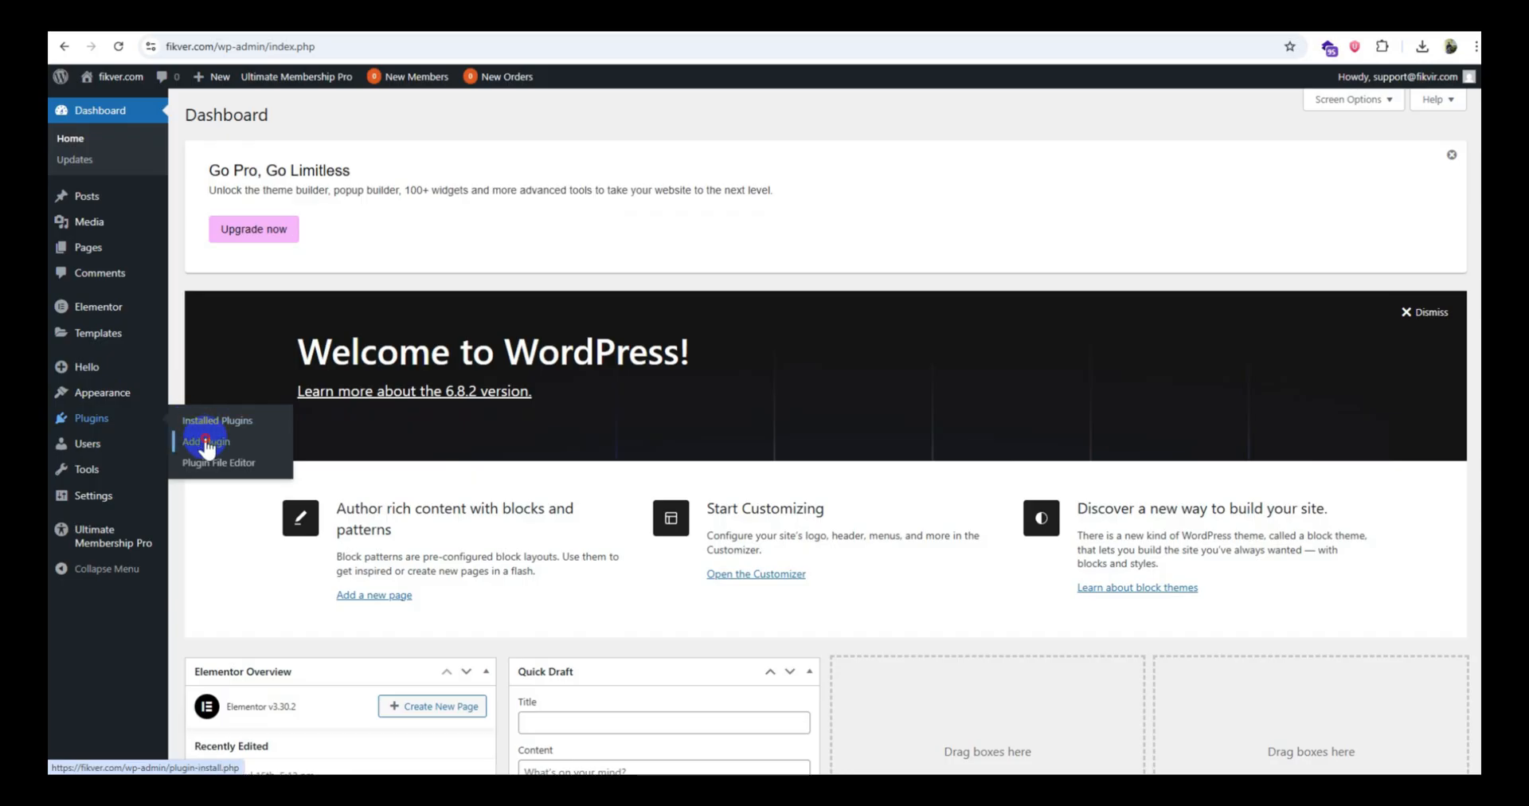
Open Plugins > Add Plugin and reveal the Upload Plugin zip form.
{"action": "left_click", "coordinate": [205, 441]}
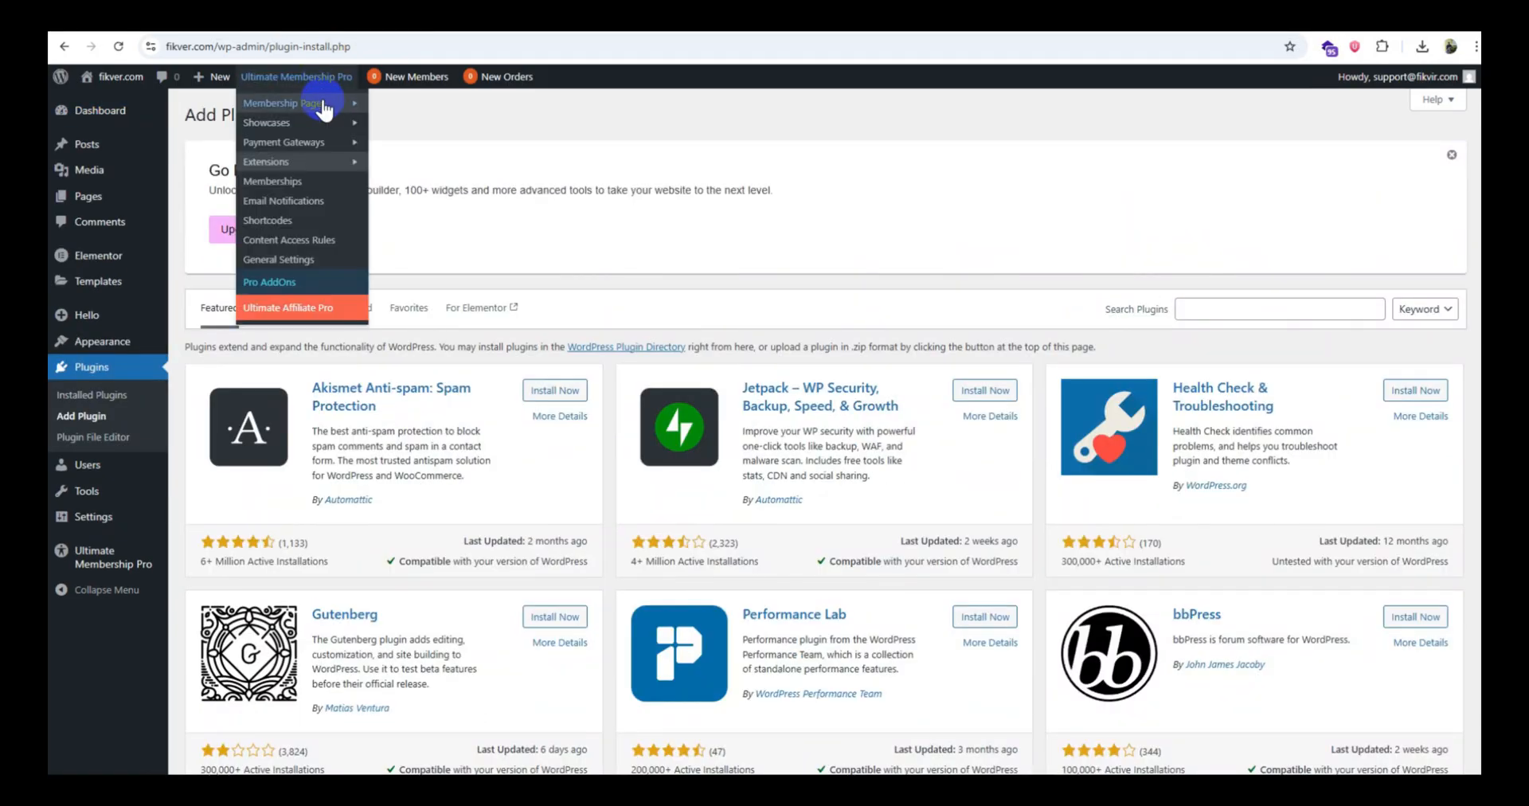
{"action": "left_click", "coordinate": [320, 116]}
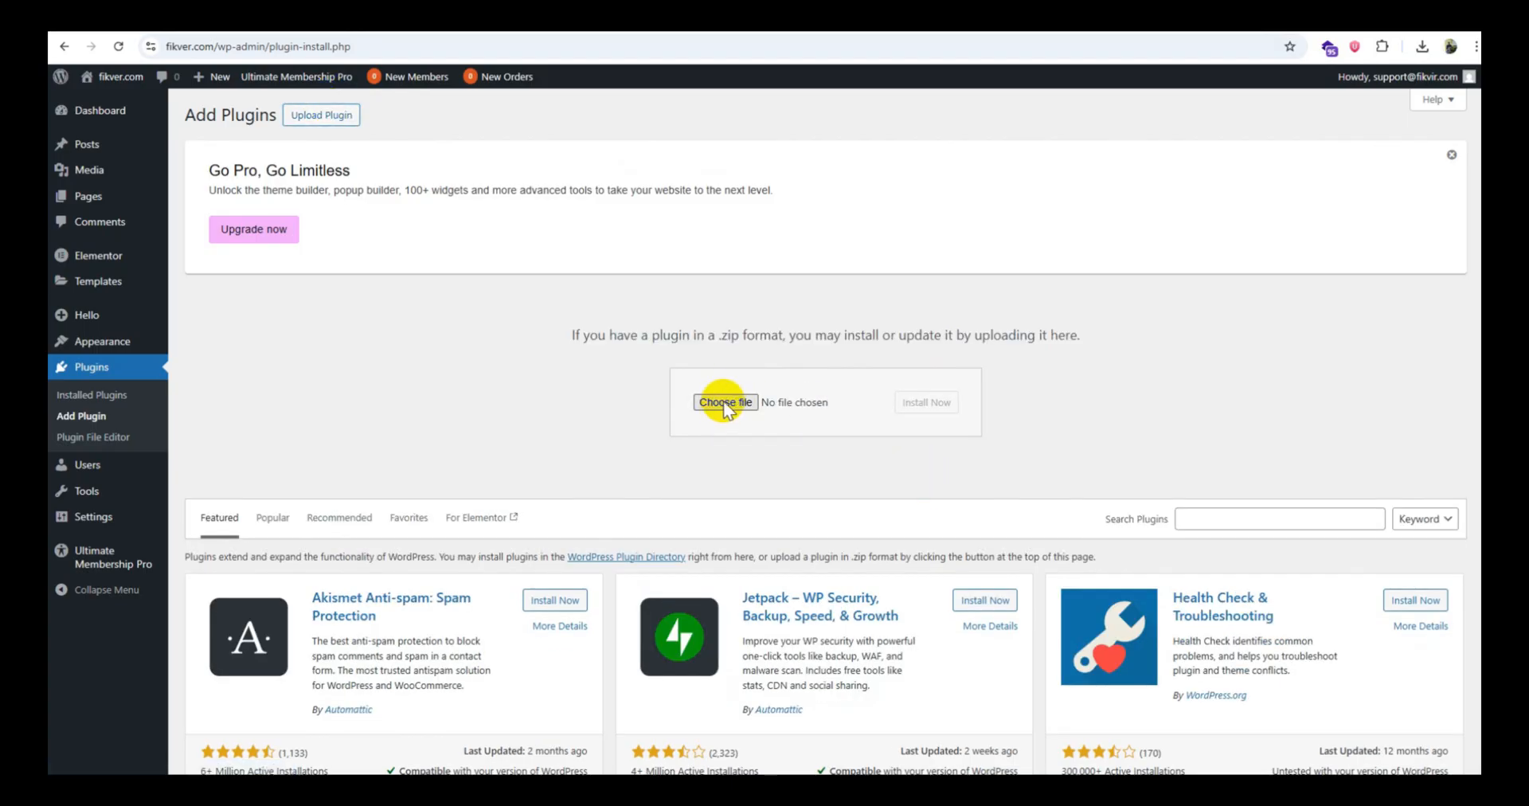
Choose wp-auto-spinner-v3.23.0.zip from auto spinner > codecanyon > Installation File for upload.
{"action": "left_click", "coordinate": [723, 402]}
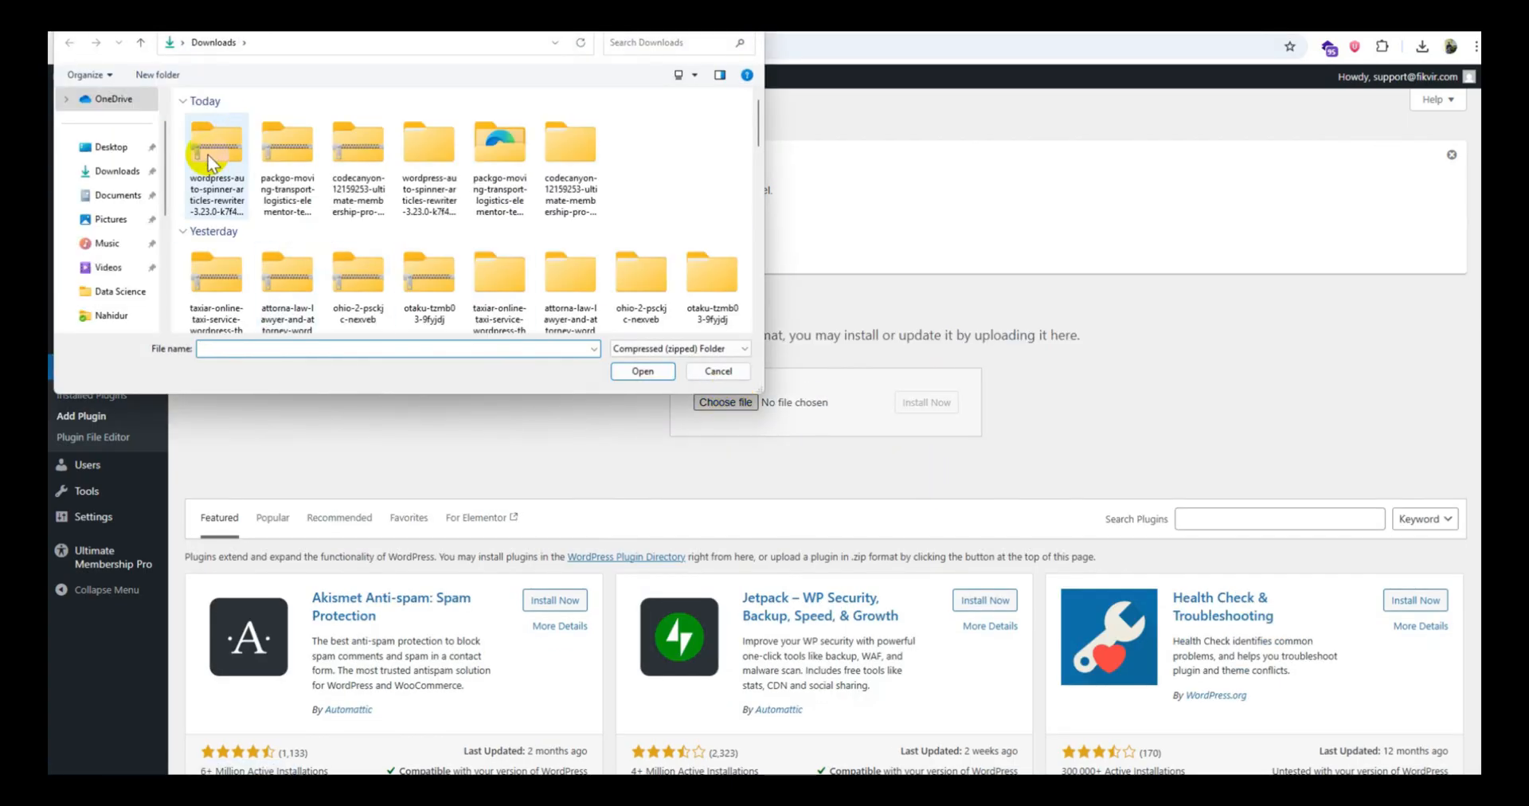
{"action": "double_click", "coordinate": [216, 161]}
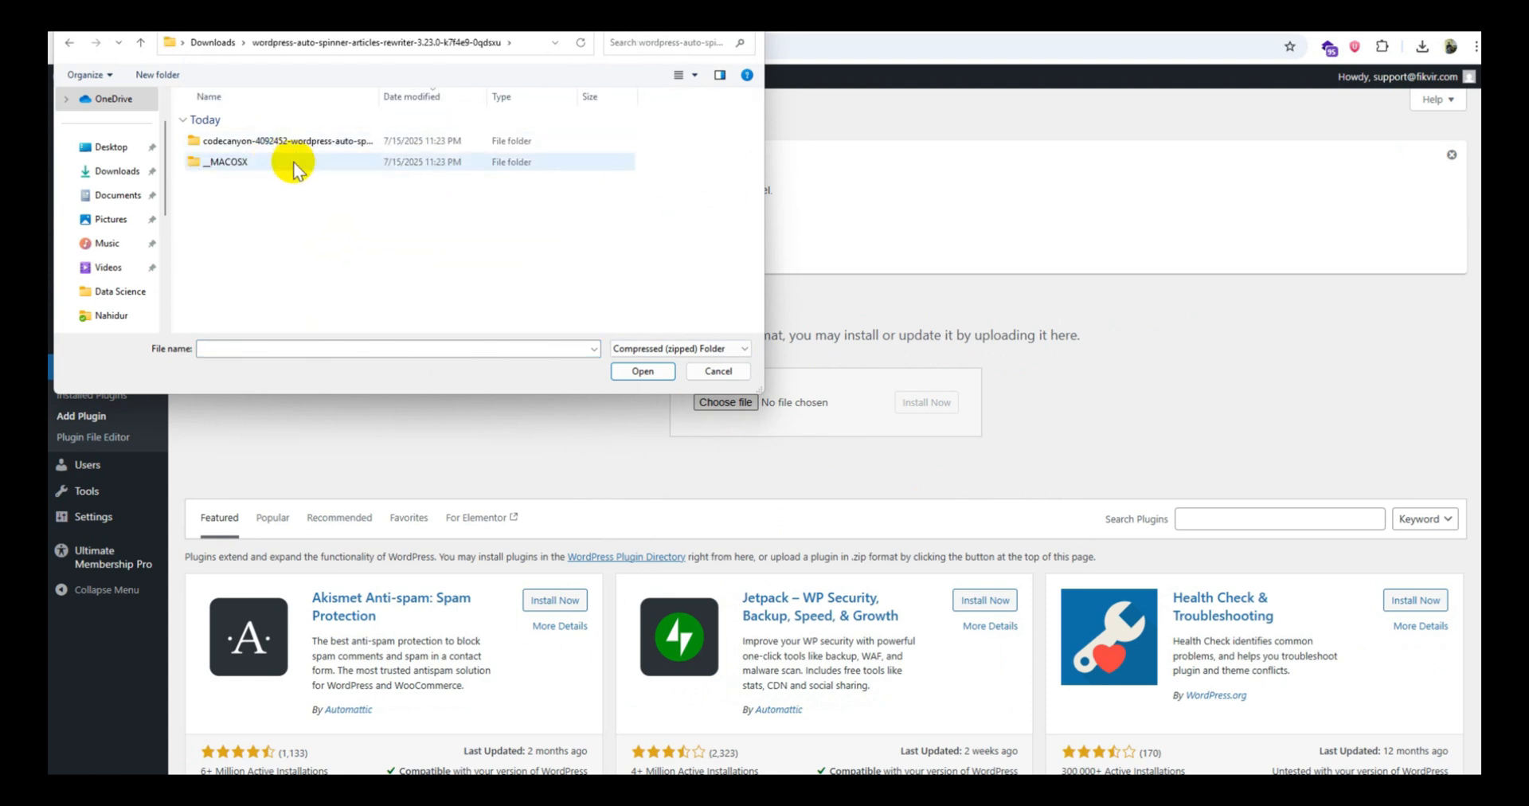
{"action": "double_click", "coordinate": [282, 140]}
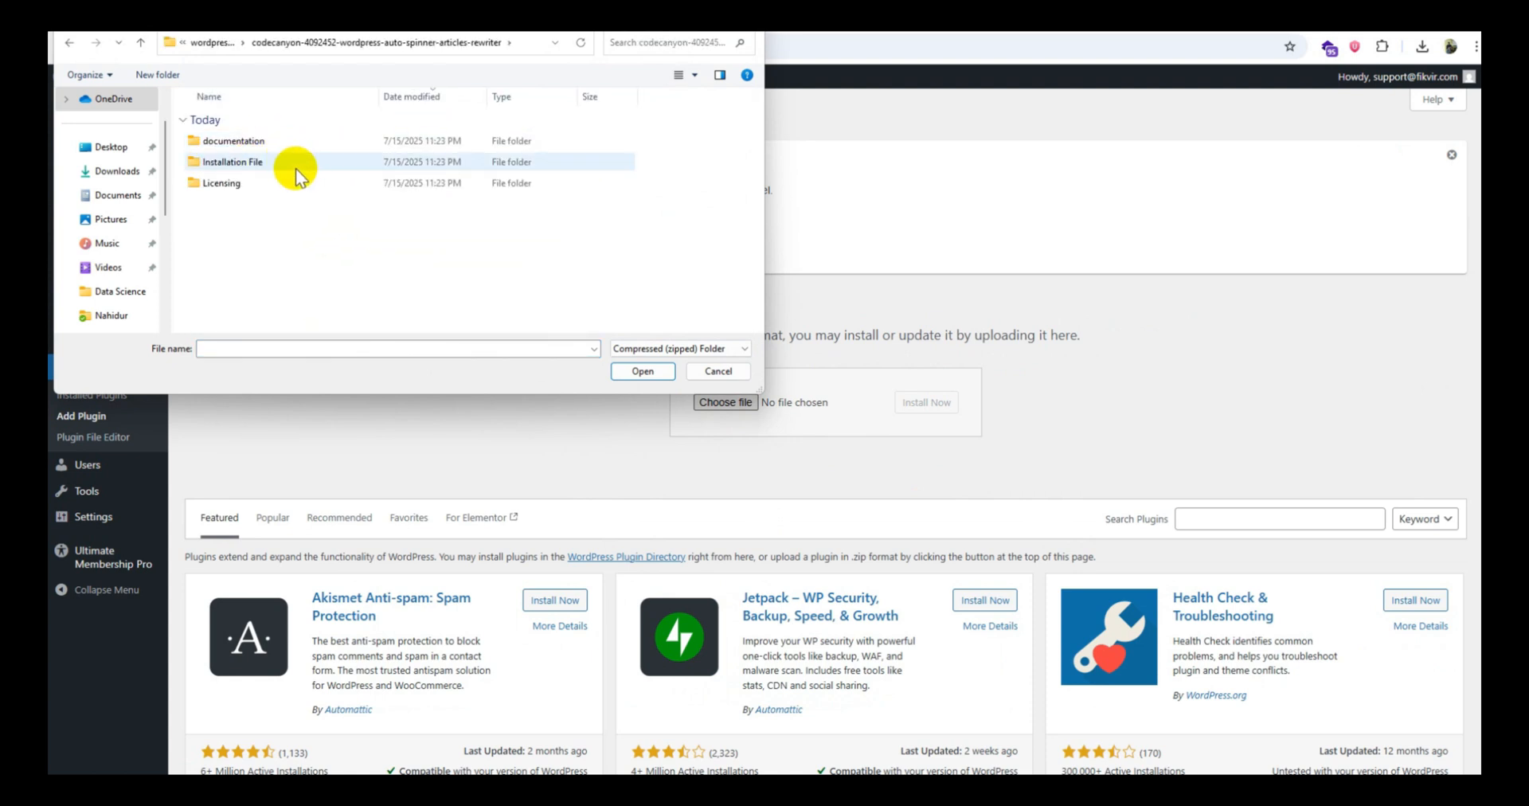
{"action": "double_click", "coordinate": [232, 161]}
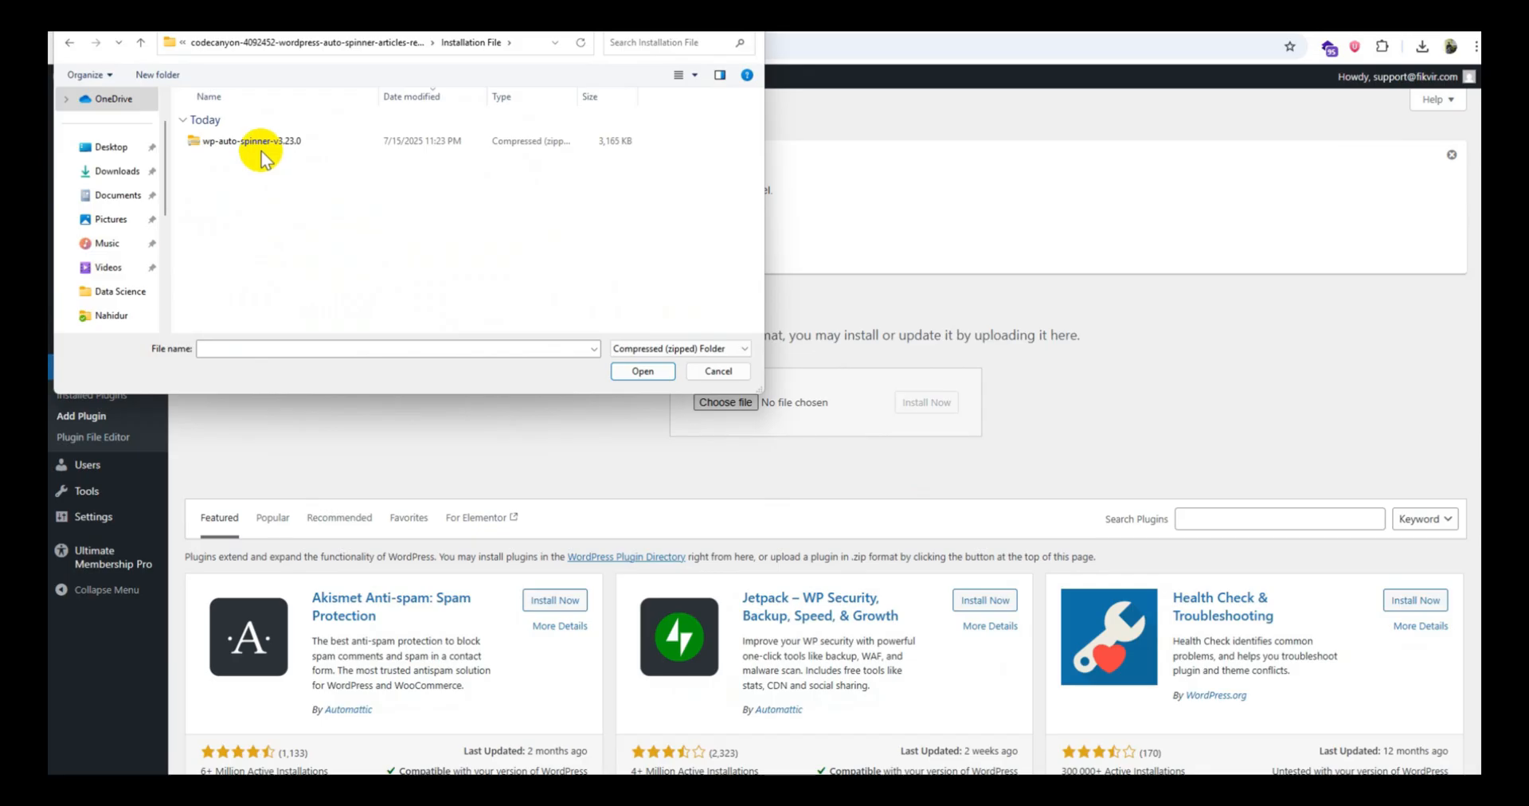
{"action": "left_click", "coordinate": [248, 141]}
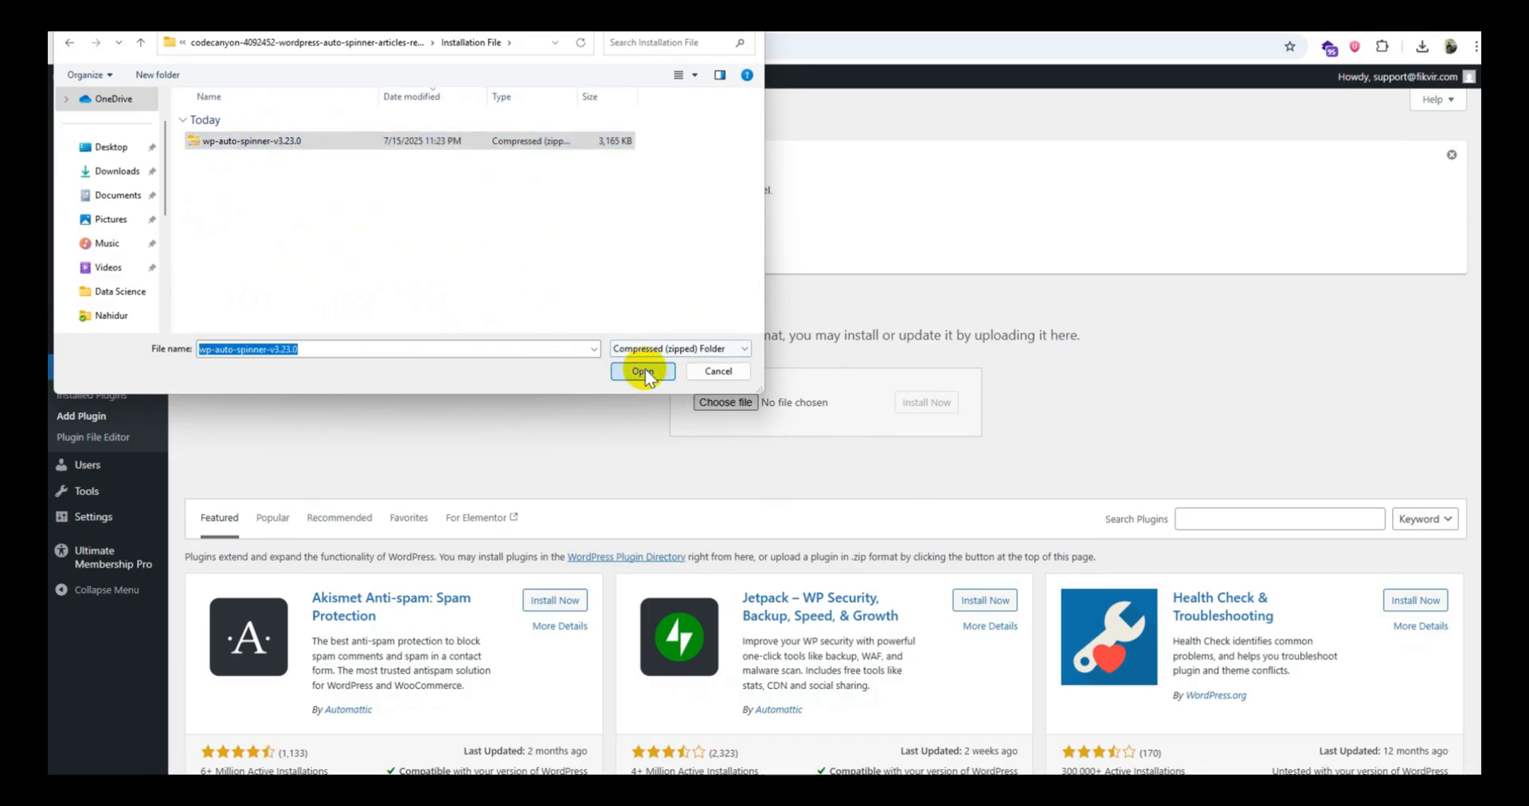
{"action": "left_click", "coordinate": [641, 371]}
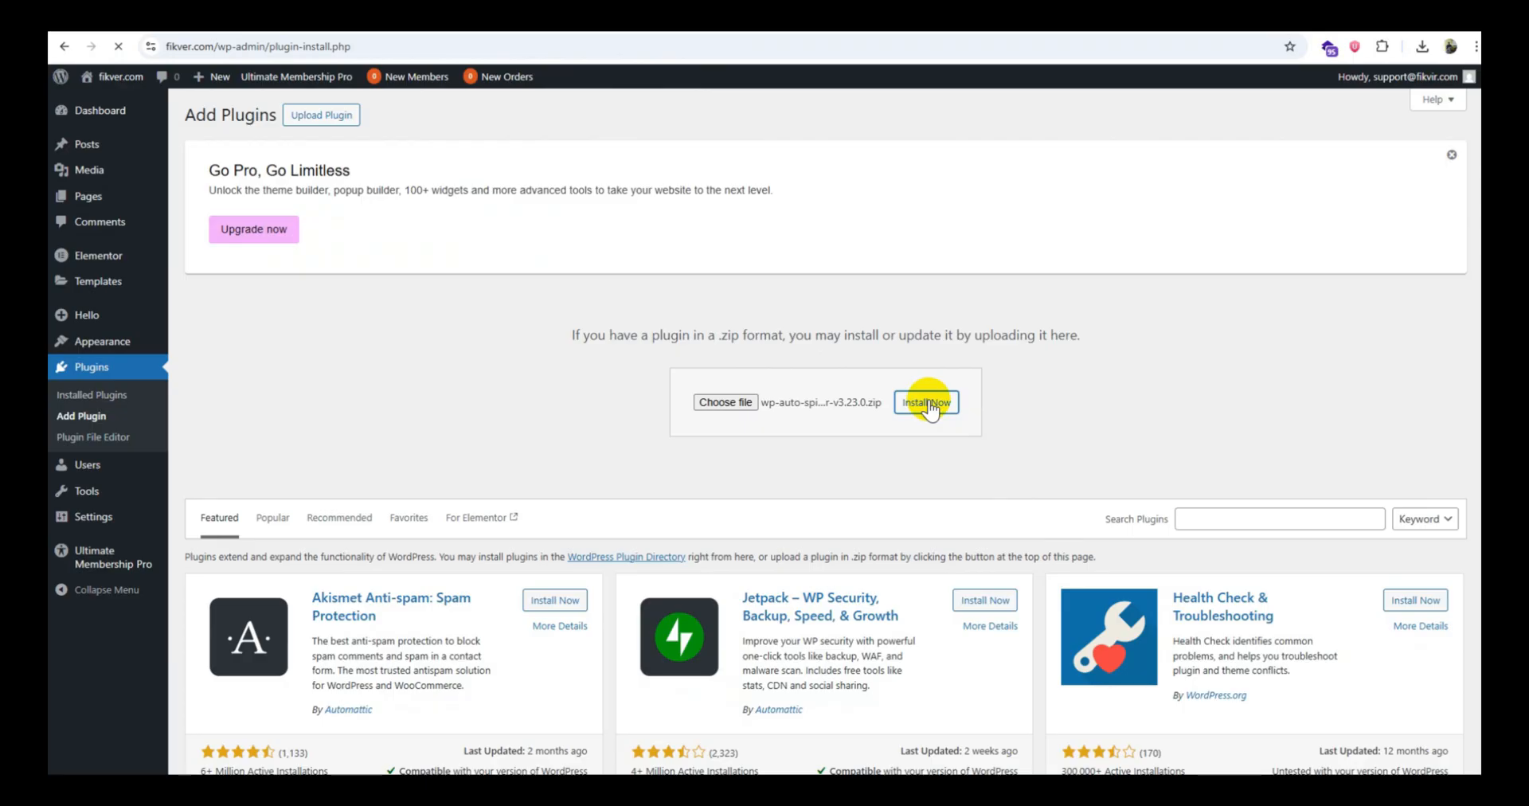
Install the Auto Spinner plugin from the chosen zip and activate it.
{"action": "left_click", "coordinate": [924, 402]}
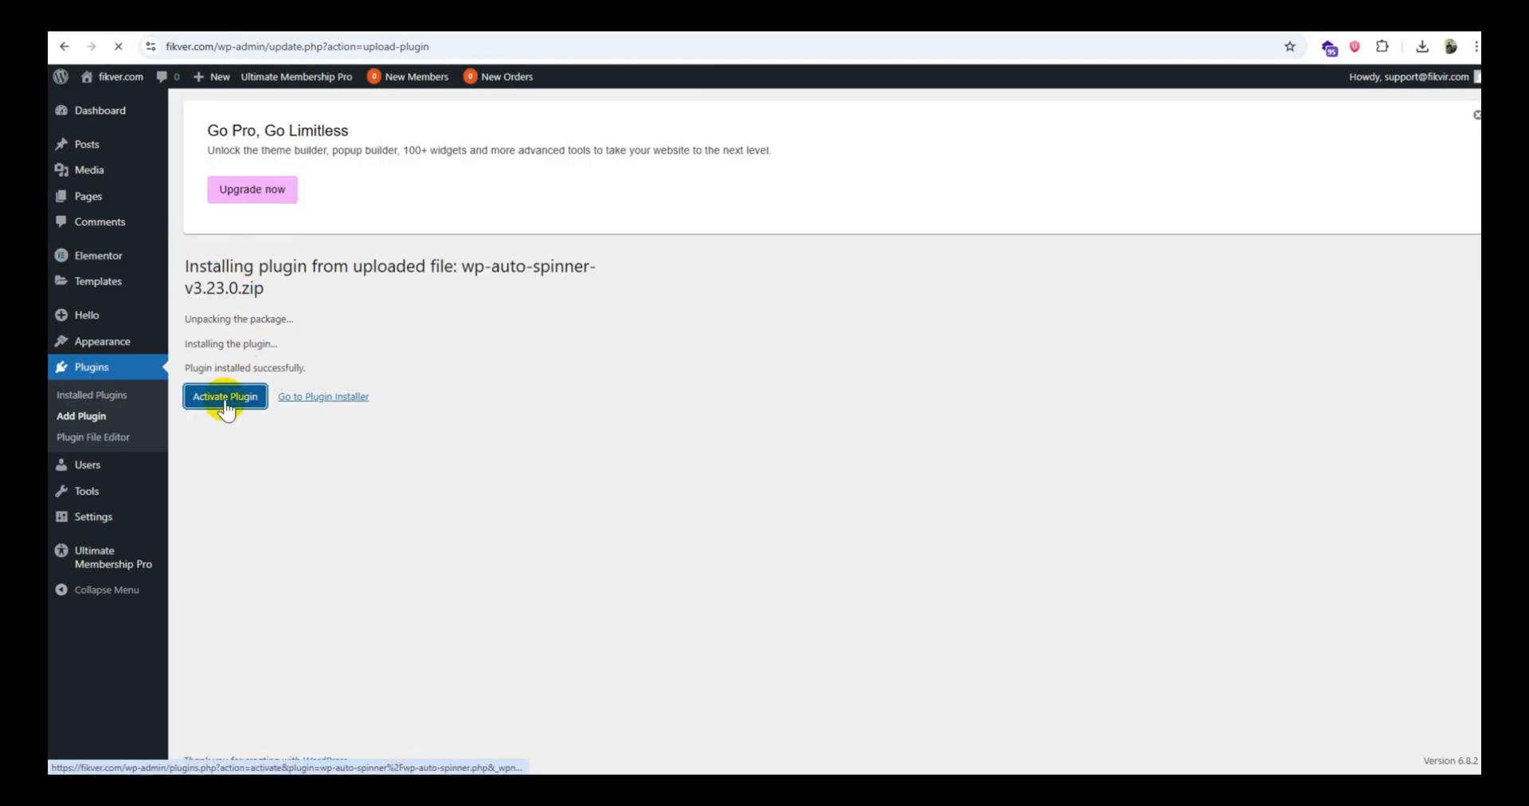
{"action": "left_click", "coordinate": [225, 396]}
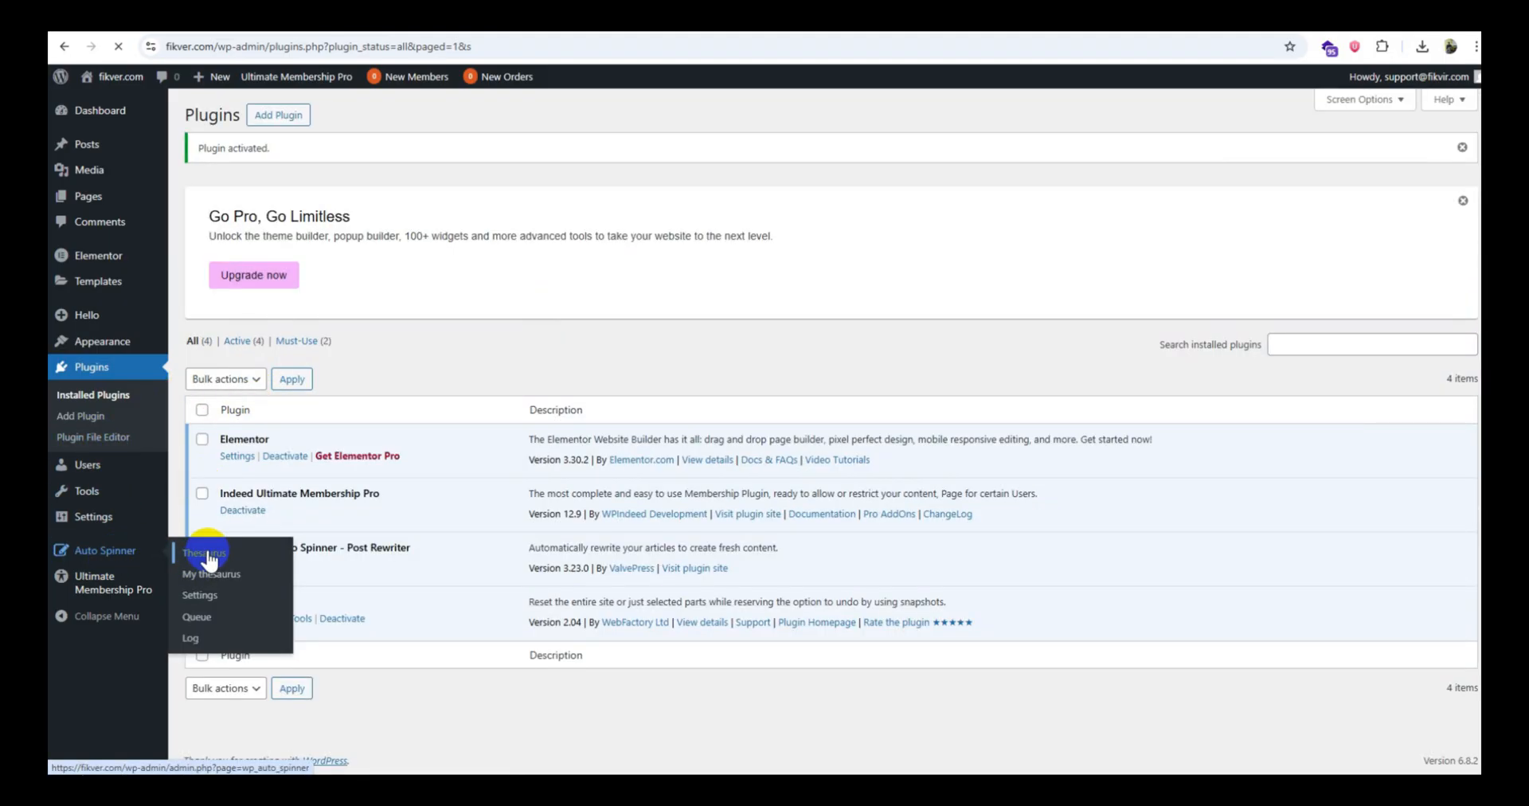
Open Auto Spinner > Thesaurus and scroll down to the English word list.
{"action": "left_click", "coordinate": [204, 552]}
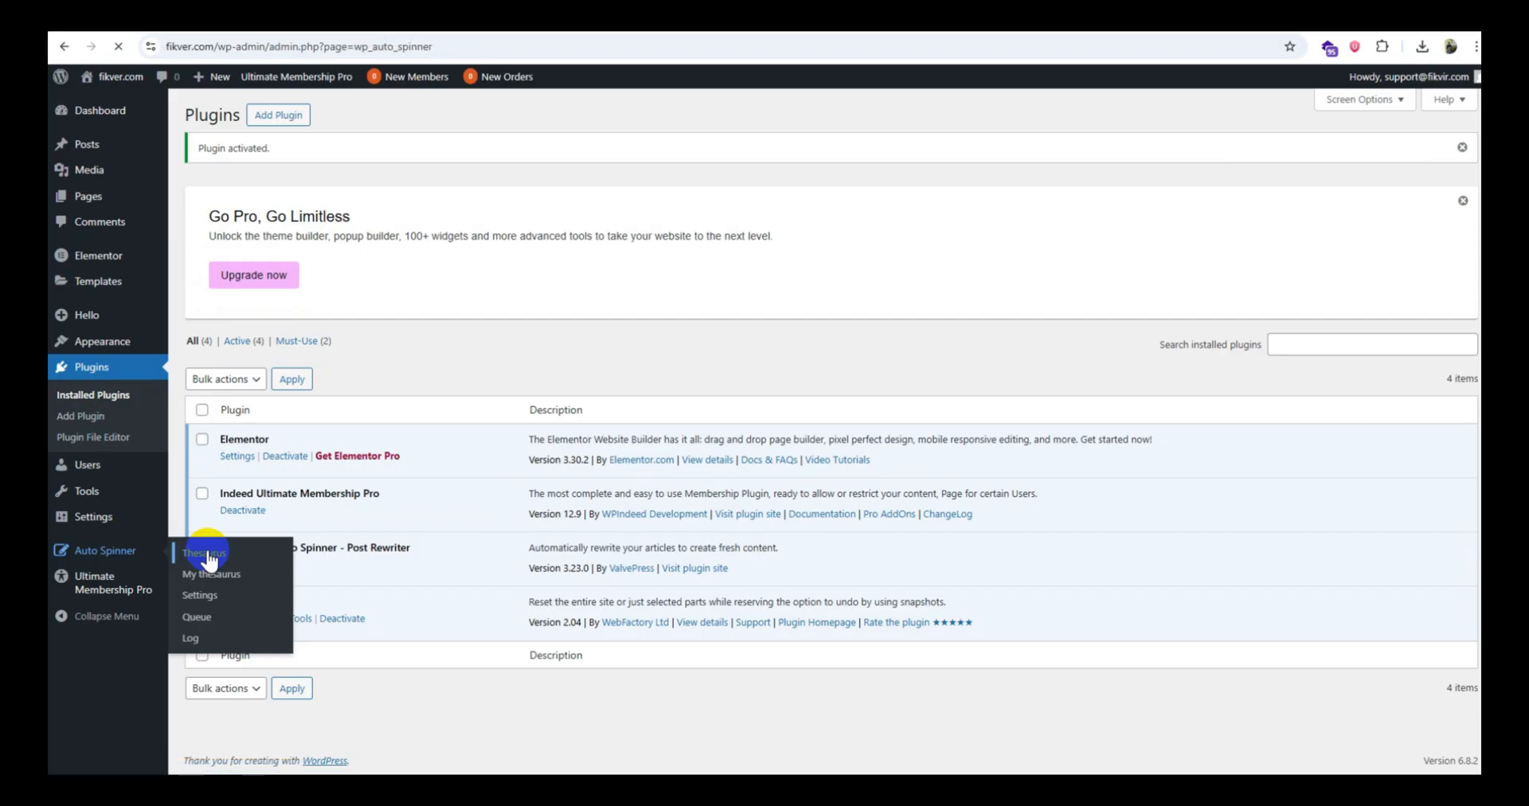
{"action": "left_click", "coordinate": [204, 553]}
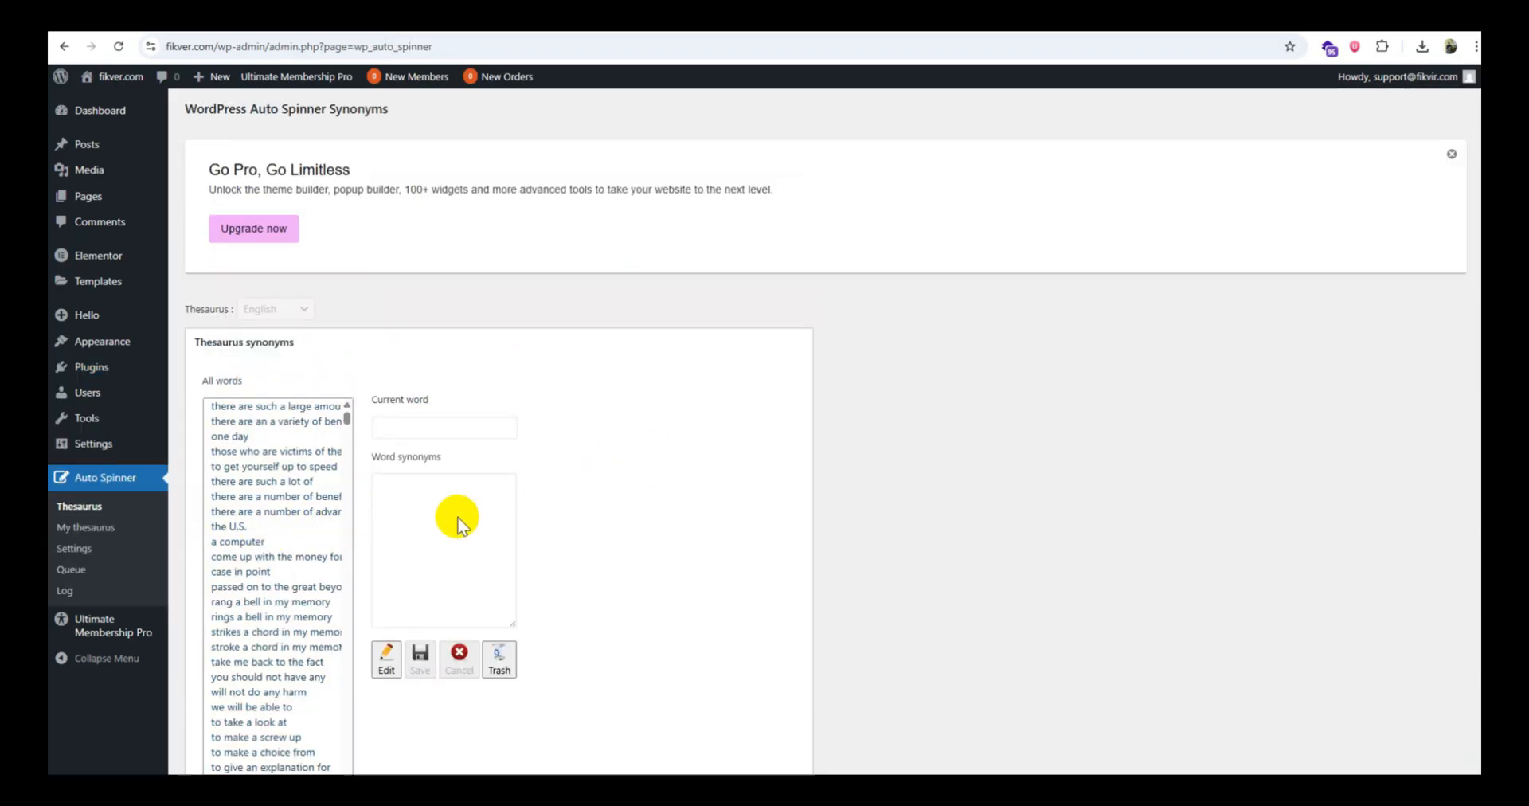
{"action": "scroll", "scroll_direction": "down", "scroll_amount": 3}
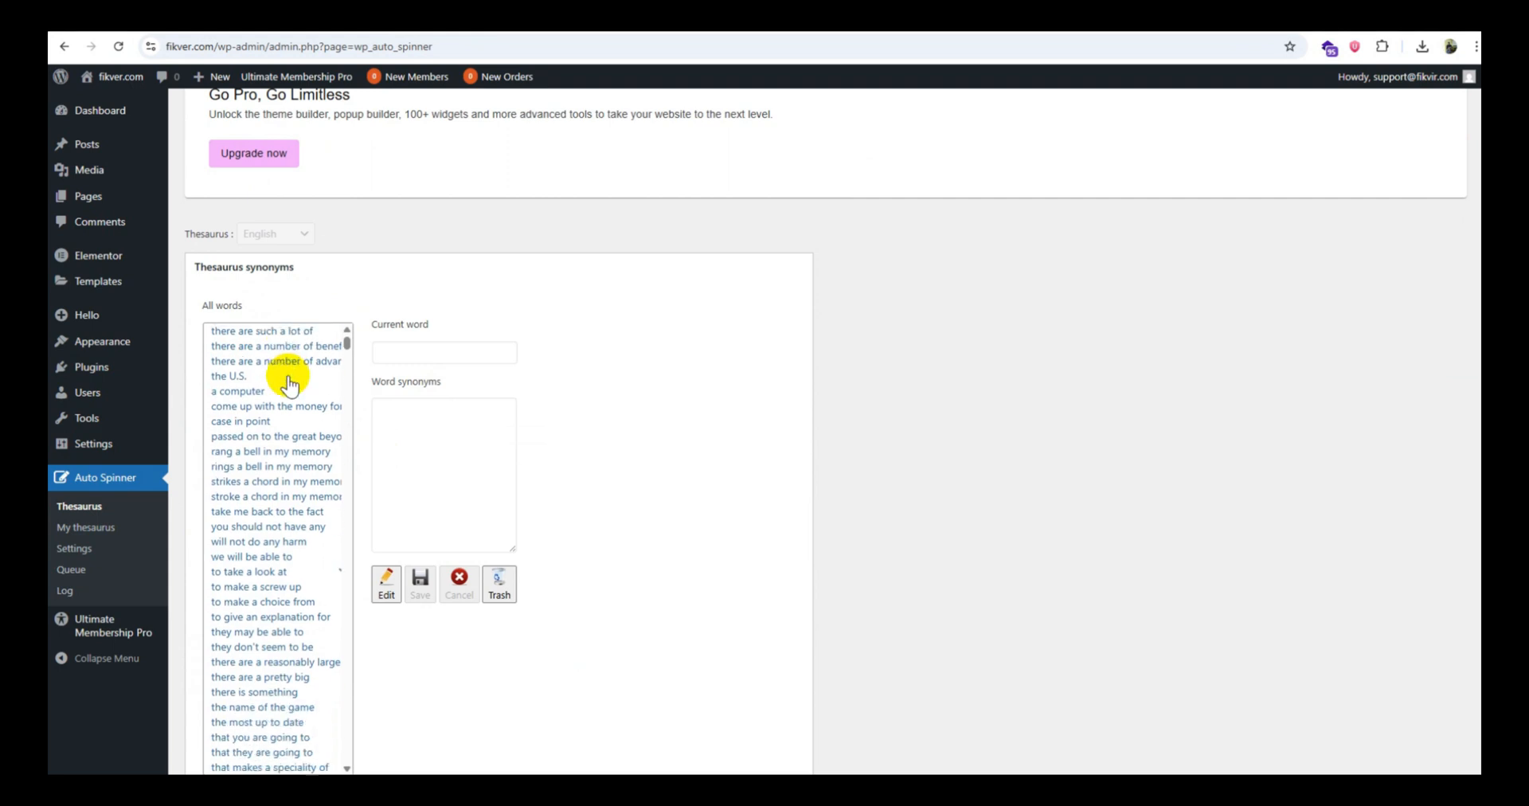
{"action": "scroll", "scroll_direction": "down", "scroll_amount": 3}
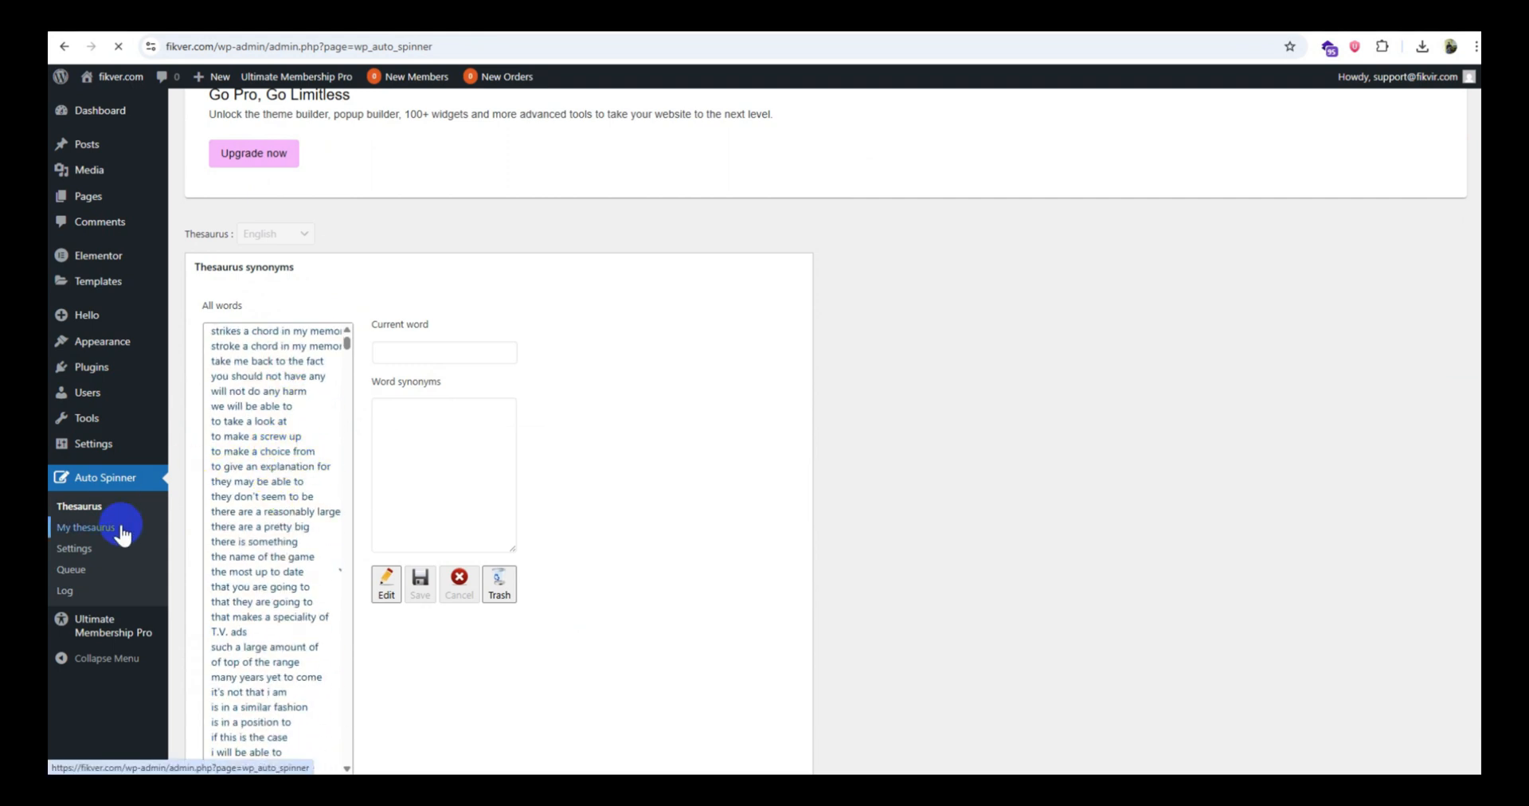
{"action": "left_click", "coordinate": [86, 527]}
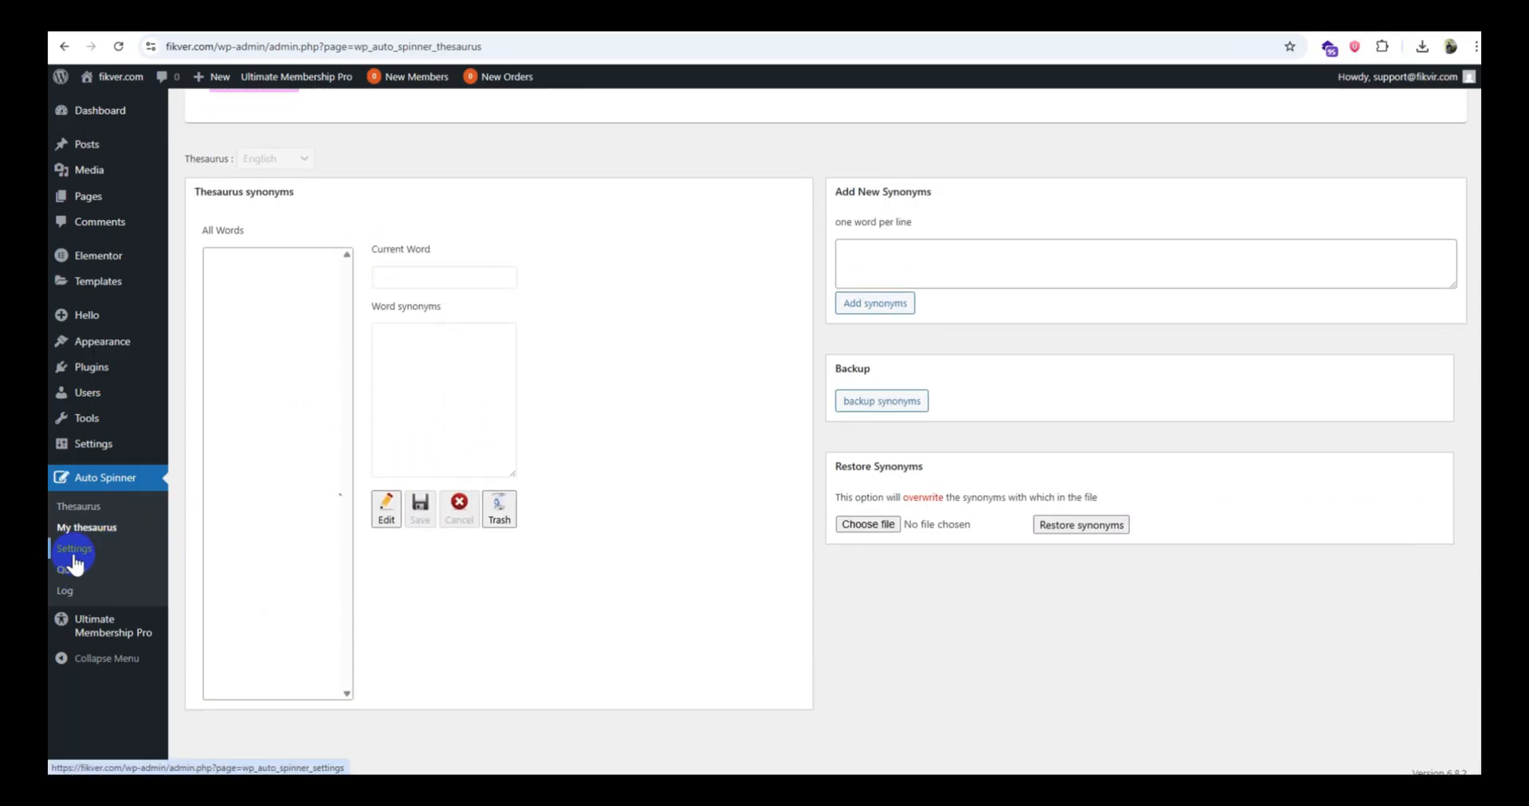
{"action": "mouse_move", "coordinate": [97, 498]}
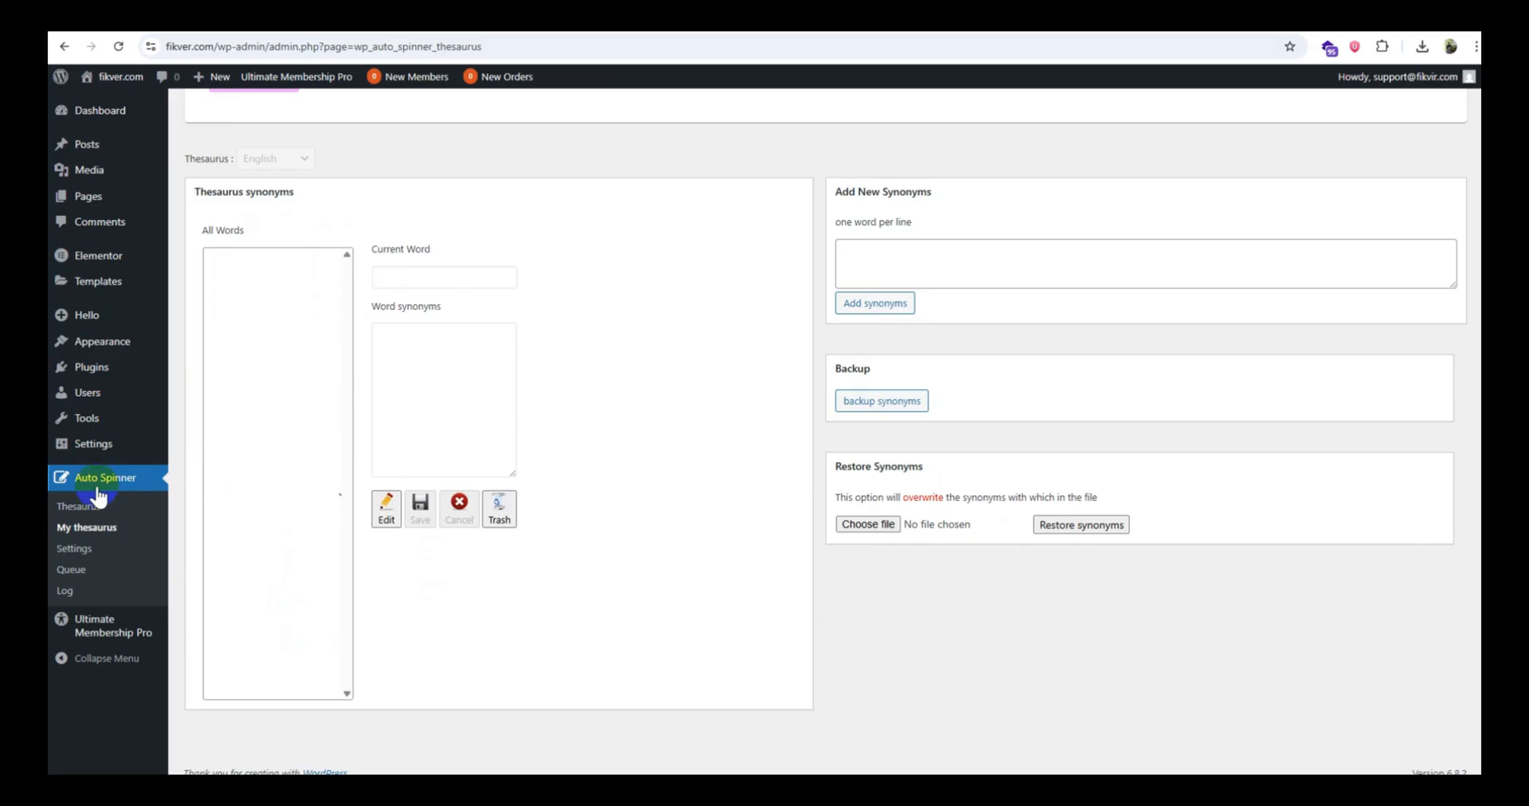
{"action": "left_click", "coordinate": [82, 507]}
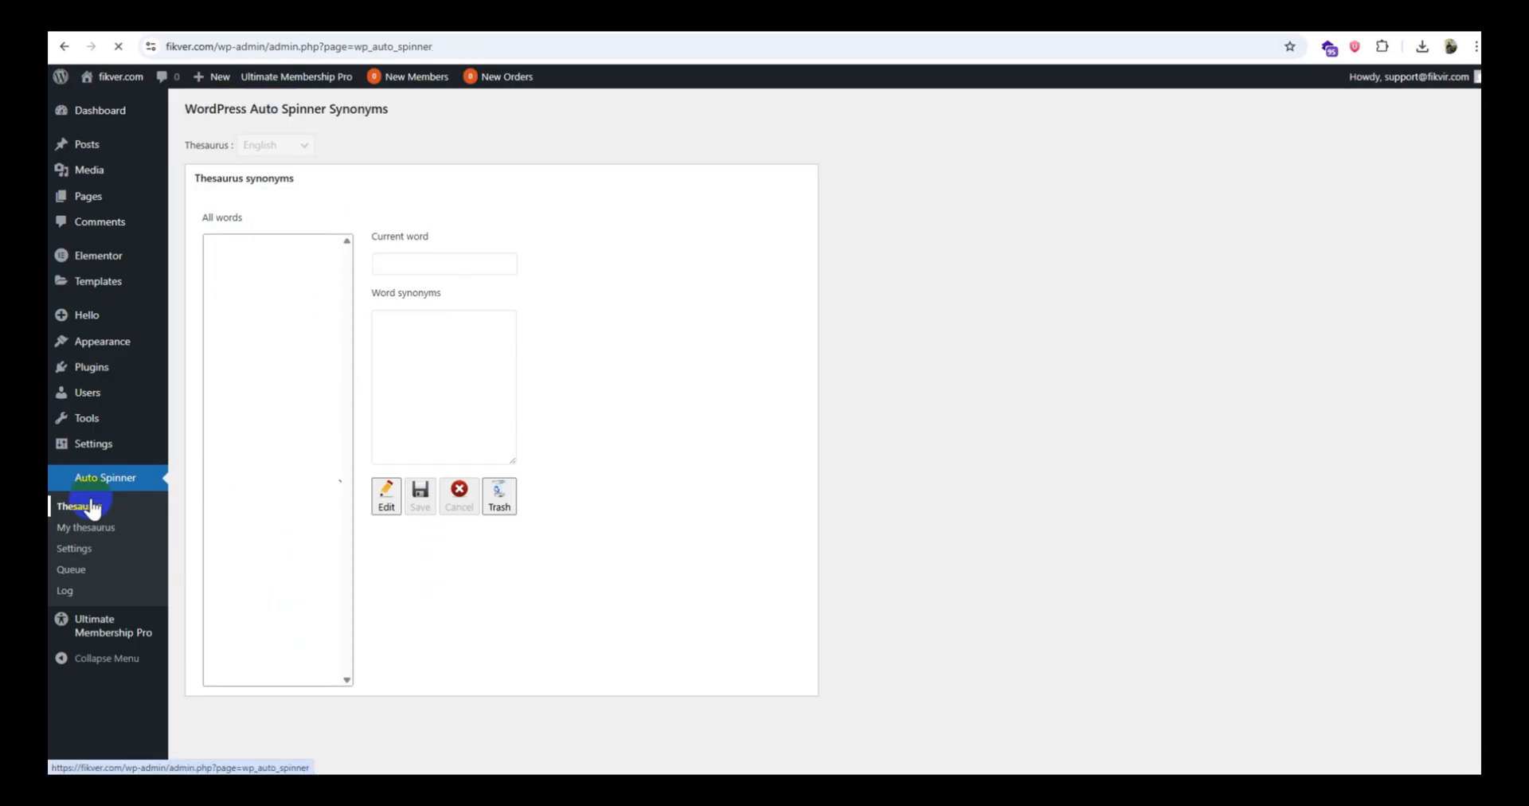
{"action": "left_click", "coordinate": [79, 506]}
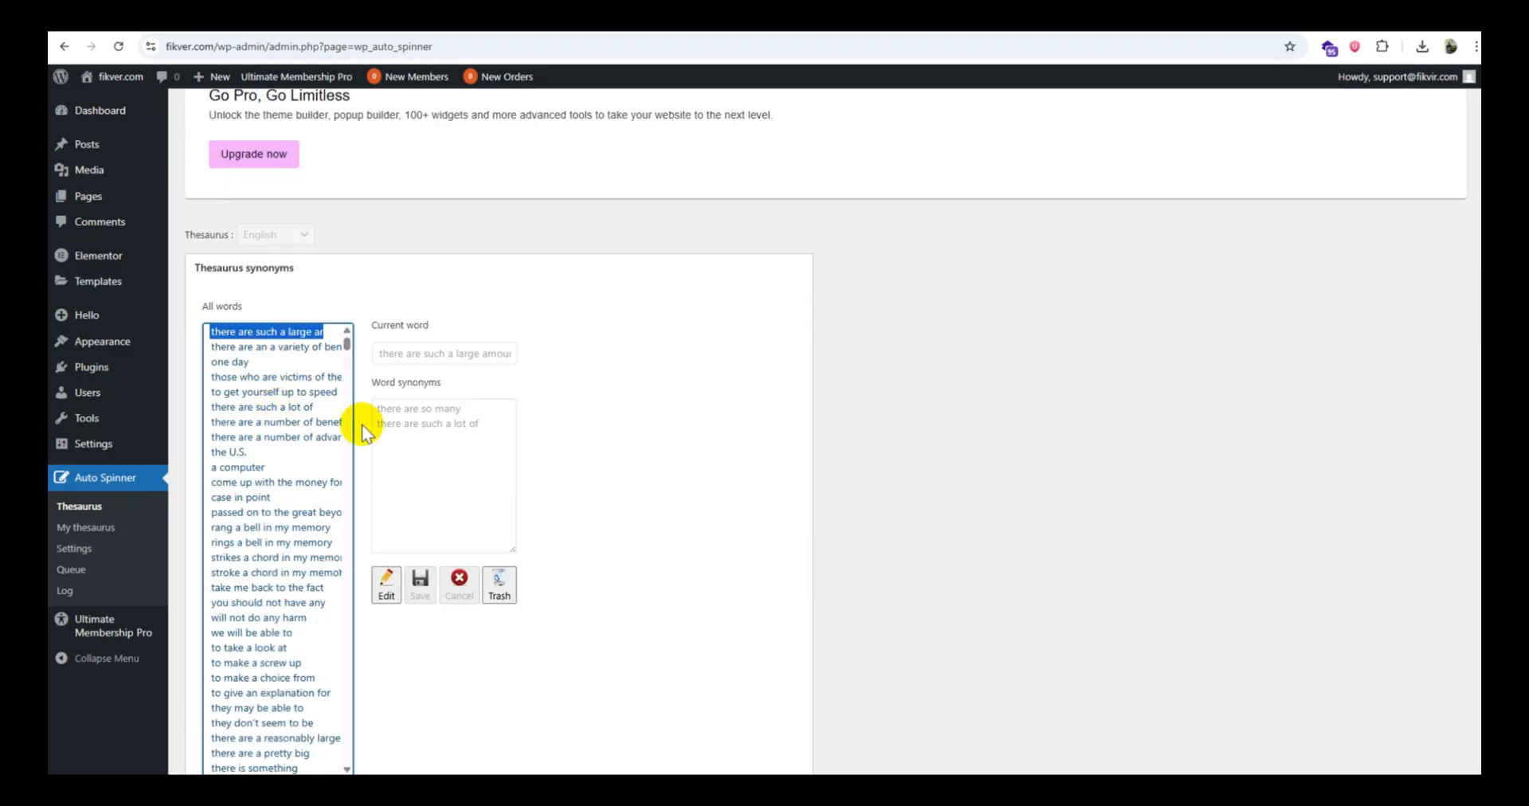
{"action": "mouse_move", "coordinate": [420, 561]}
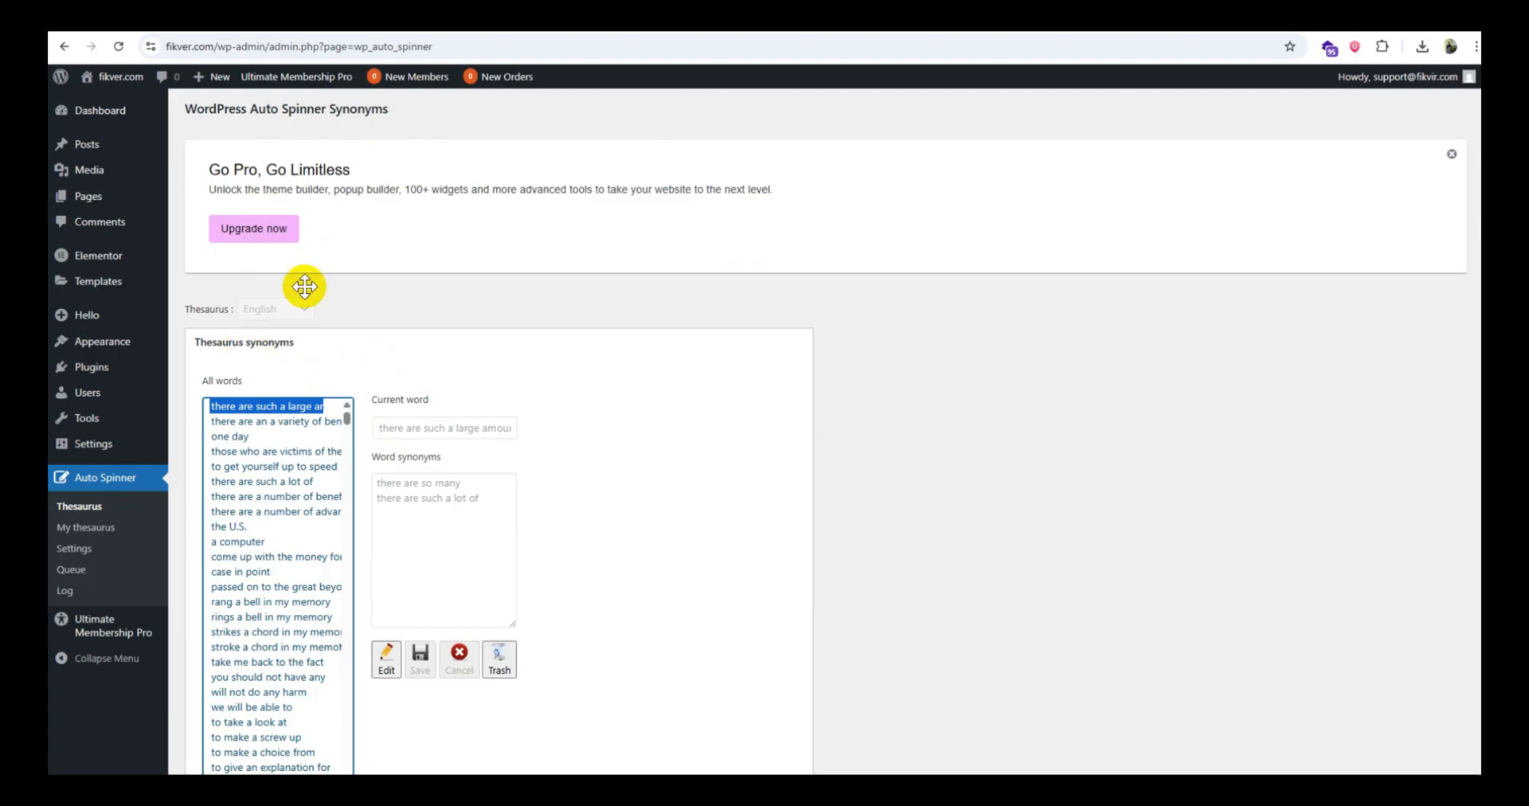
{"action": "mouse_move", "coordinate": [943, 771]}
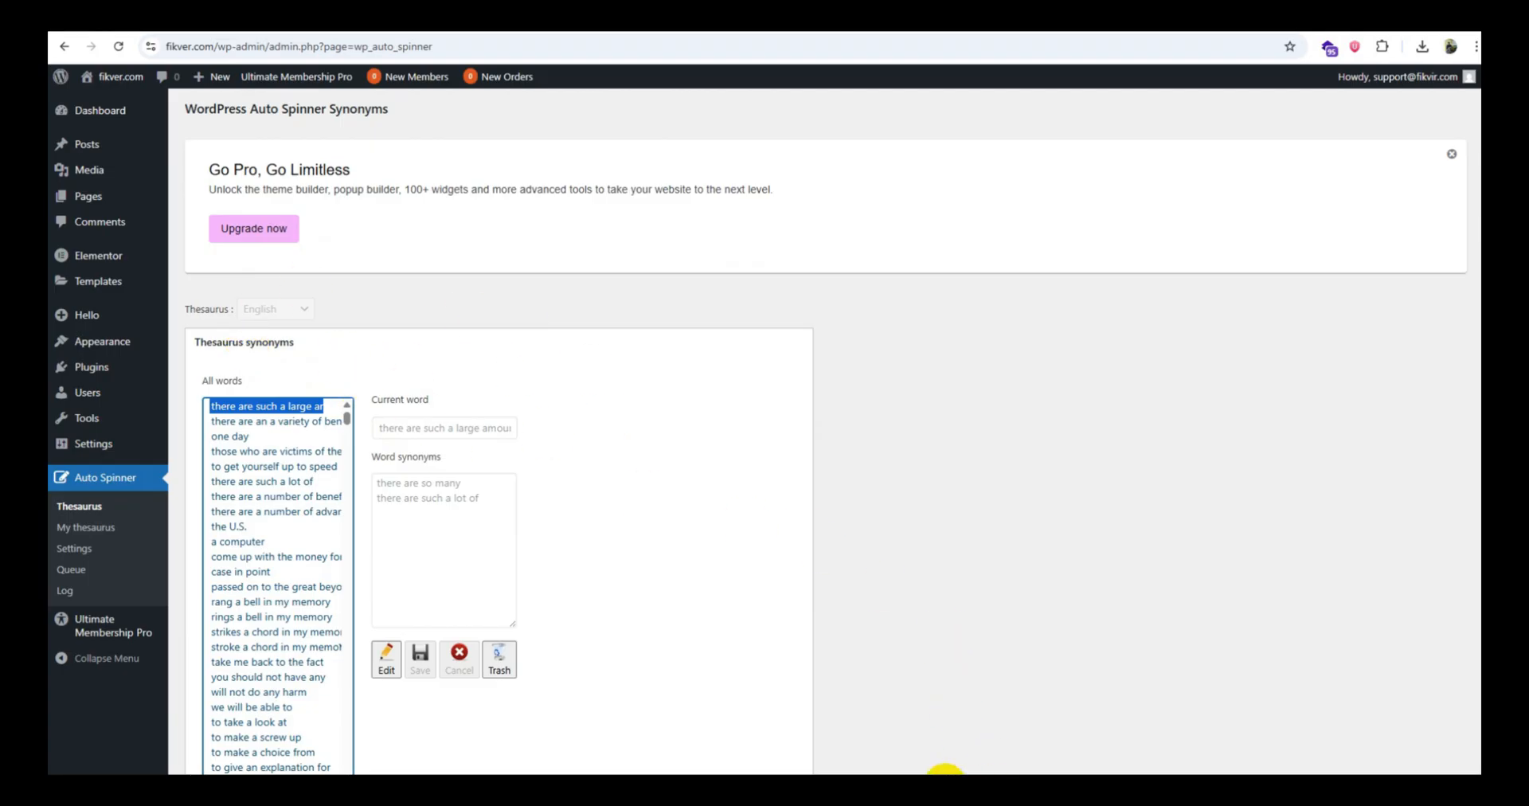